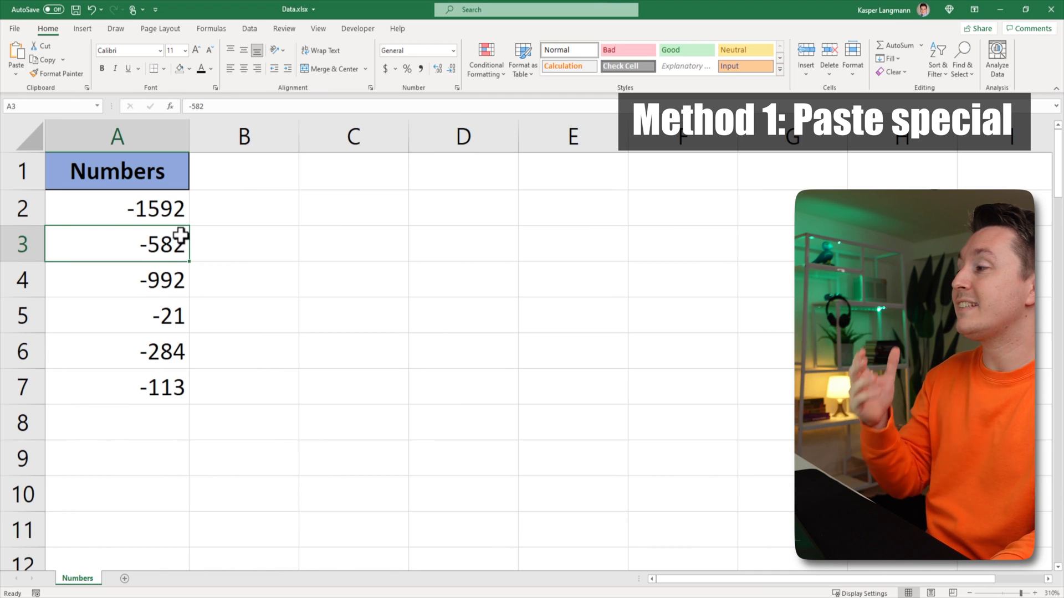
- Enter -1 in C2 and Paste Special Multiply it into A2:A7 so the numbers turn positive
left_click(353, 208)
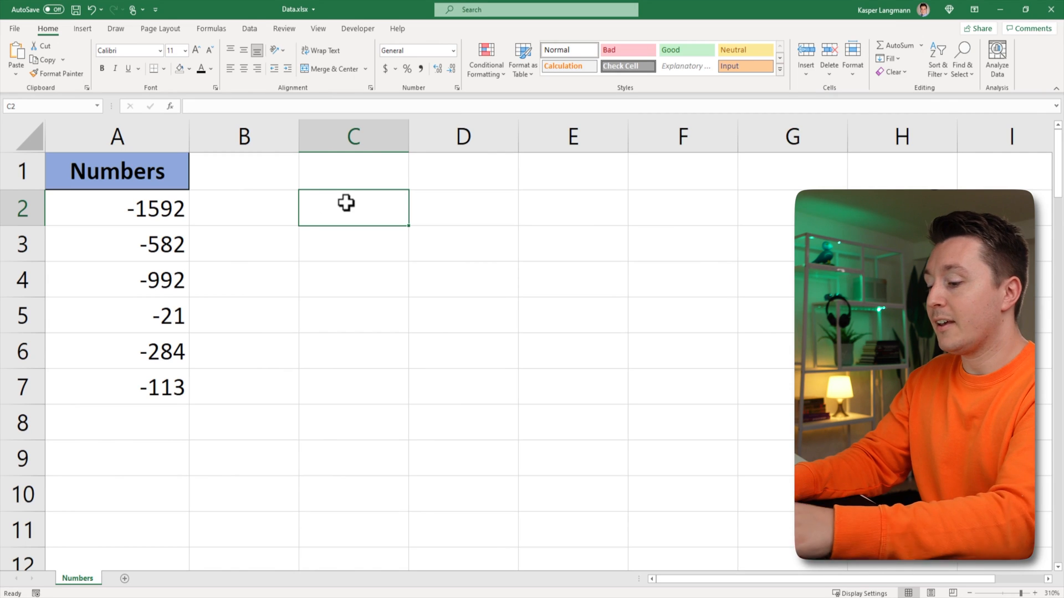
type("-1")
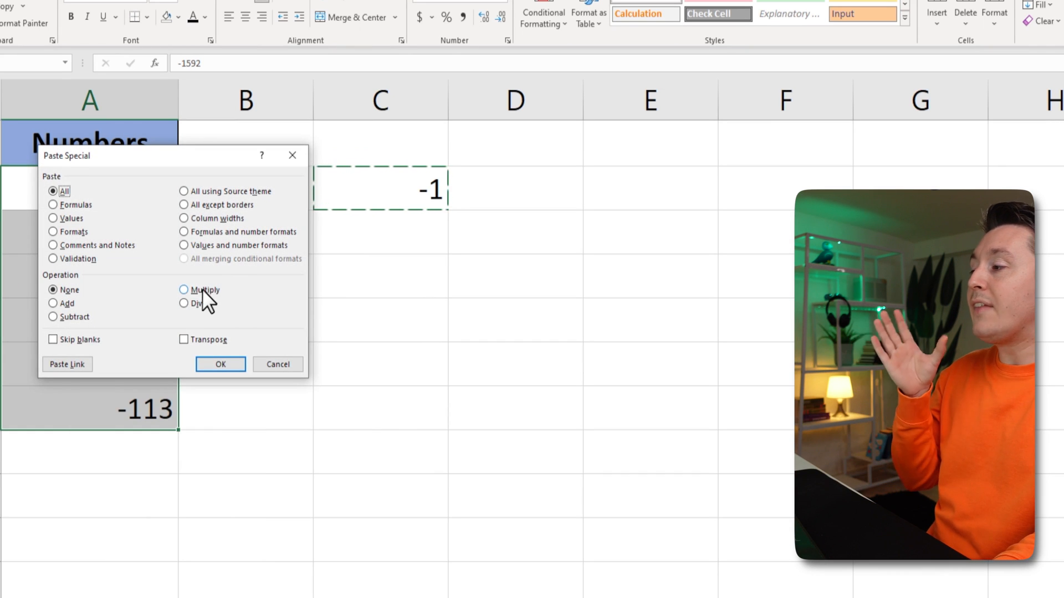
left_click(183, 290)
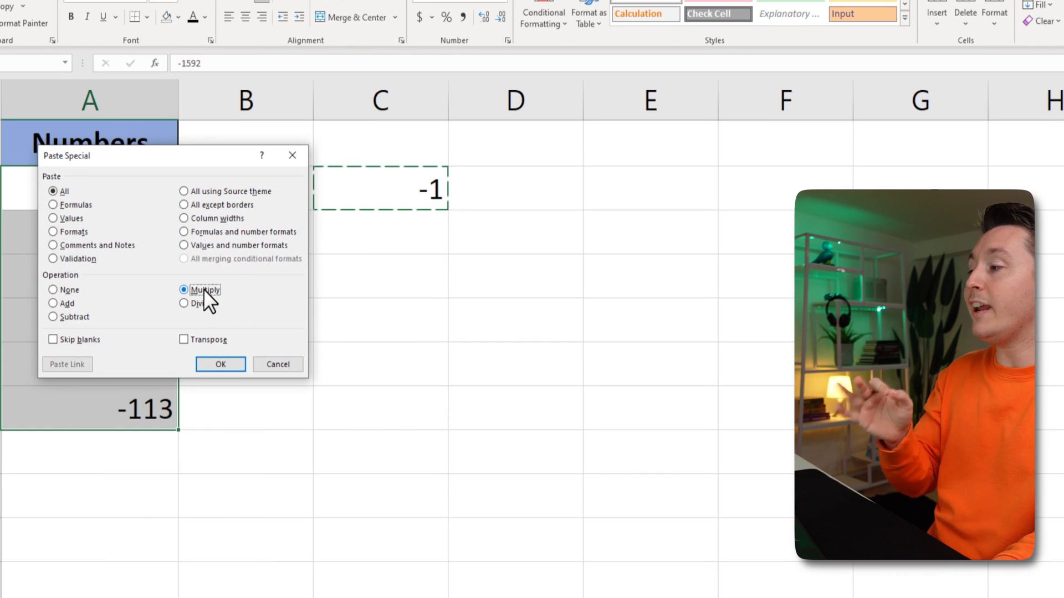
left_click(220, 364)
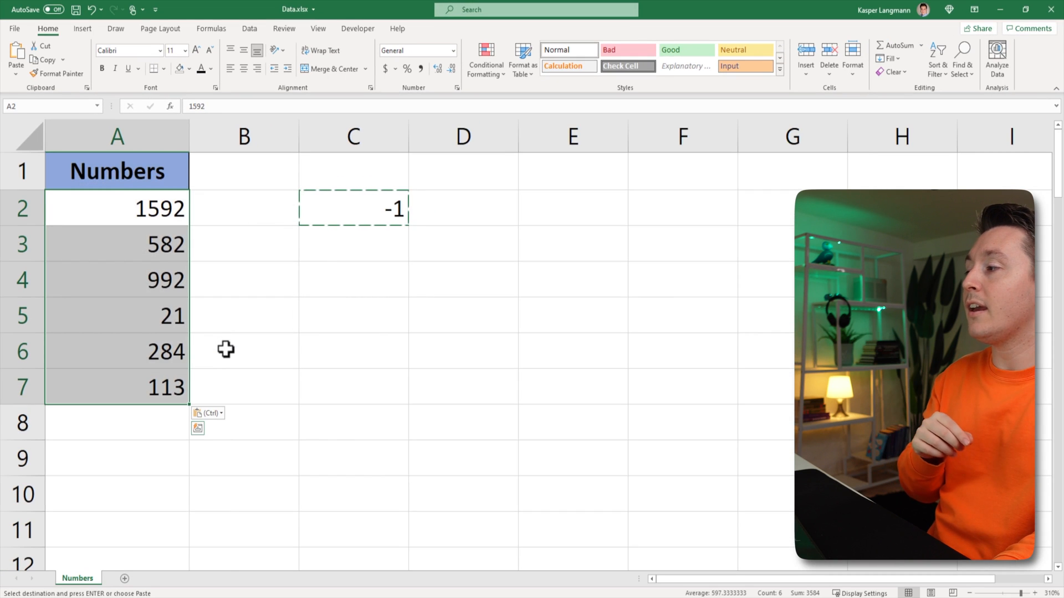
- Undo the multiply so column A shows the original negatives and clear the -1 helper
left_click(116, 280)
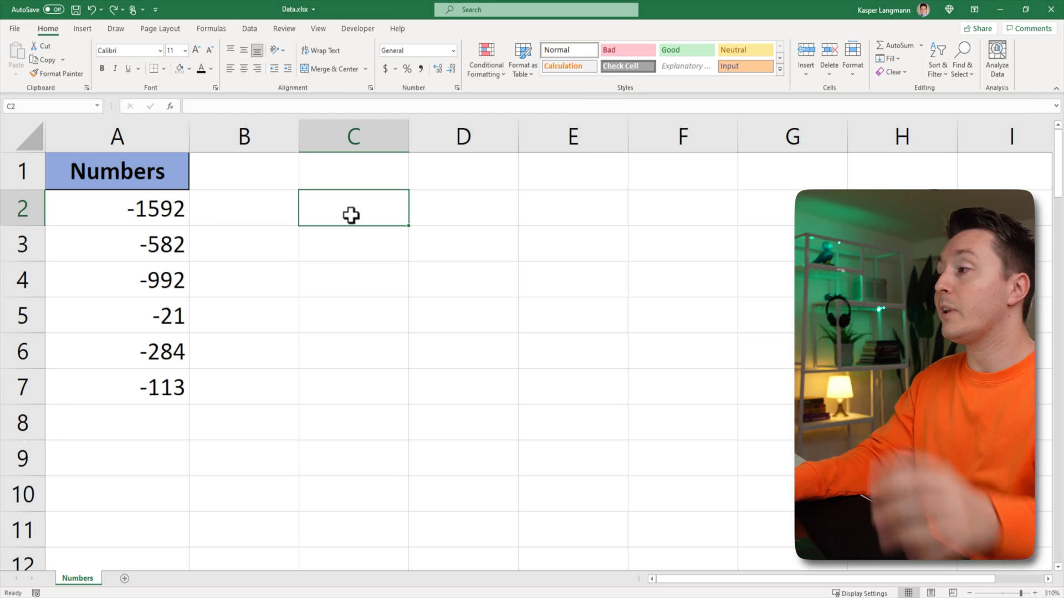
- Paste the Numbers header into C1 and enter =A2*-1 in C2, returning 1592
right_click(117, 170)
type("=A2")
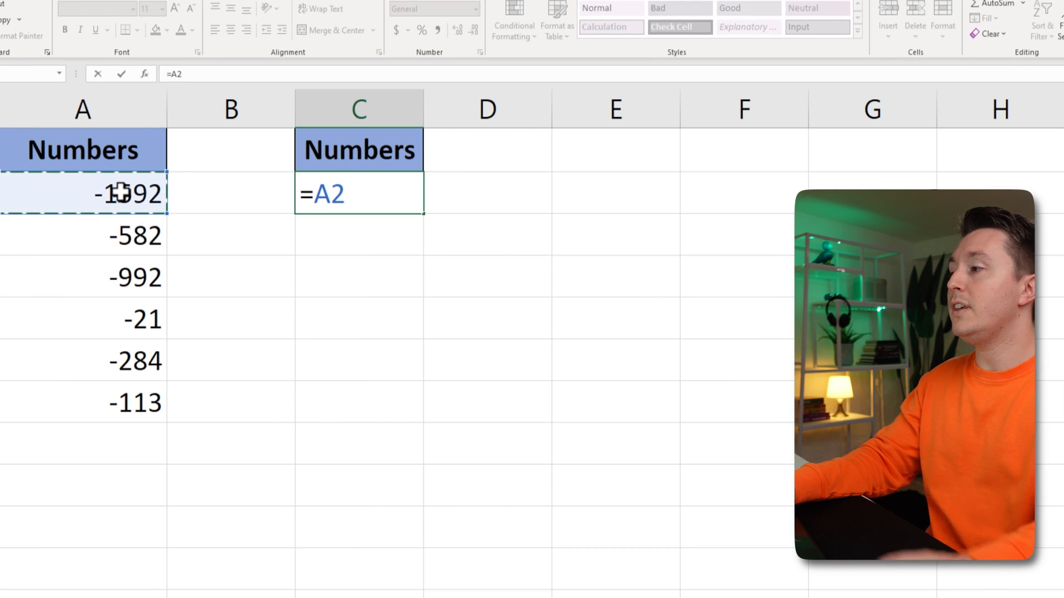
type("*")
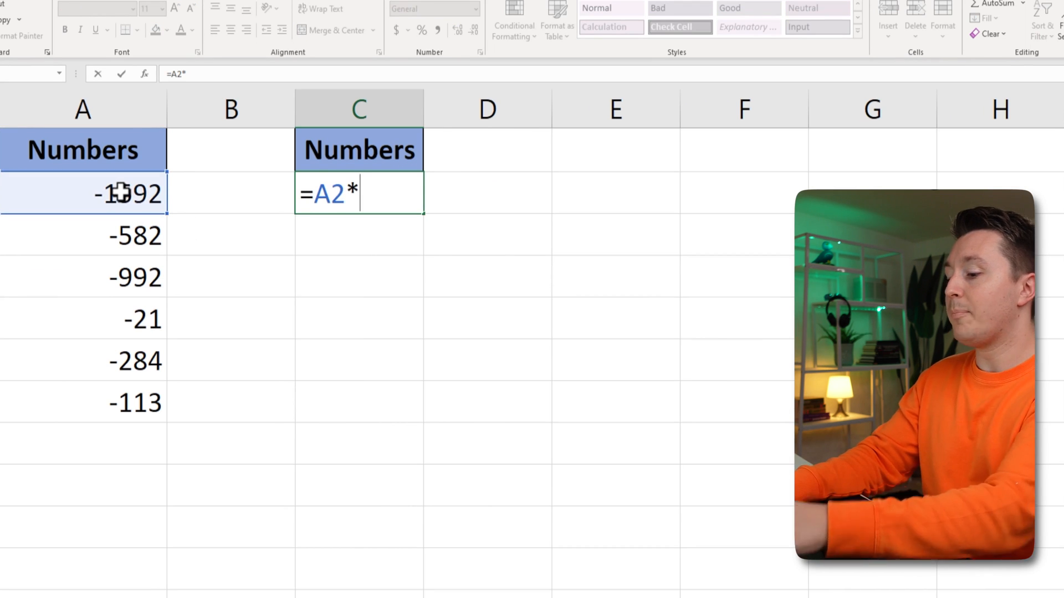
type("-1")
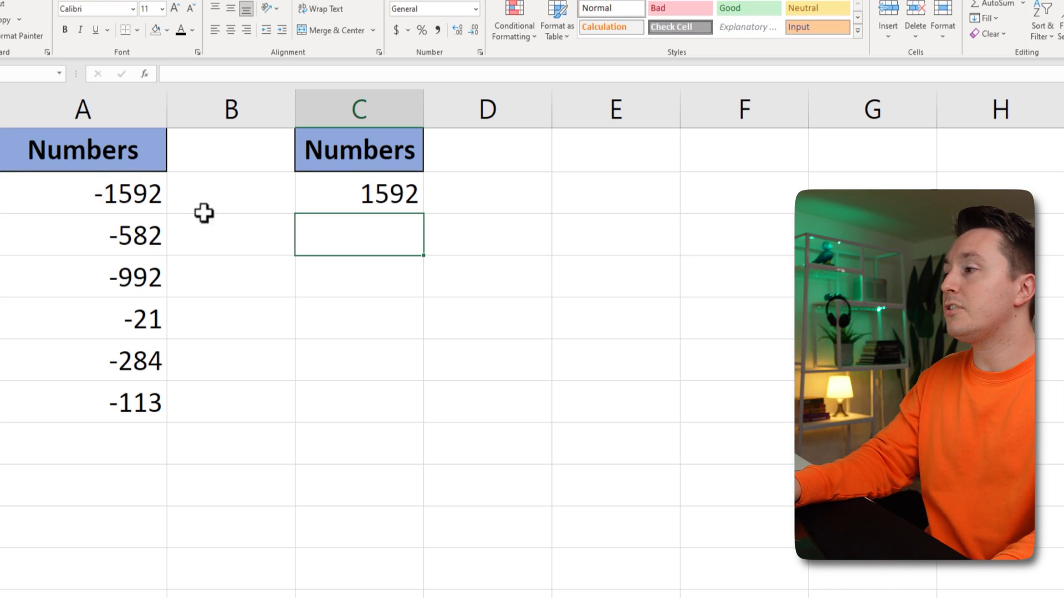
- Fill the =A2*-1 formula down C2:C7 and check the results against the originals
left_click(359, 194)
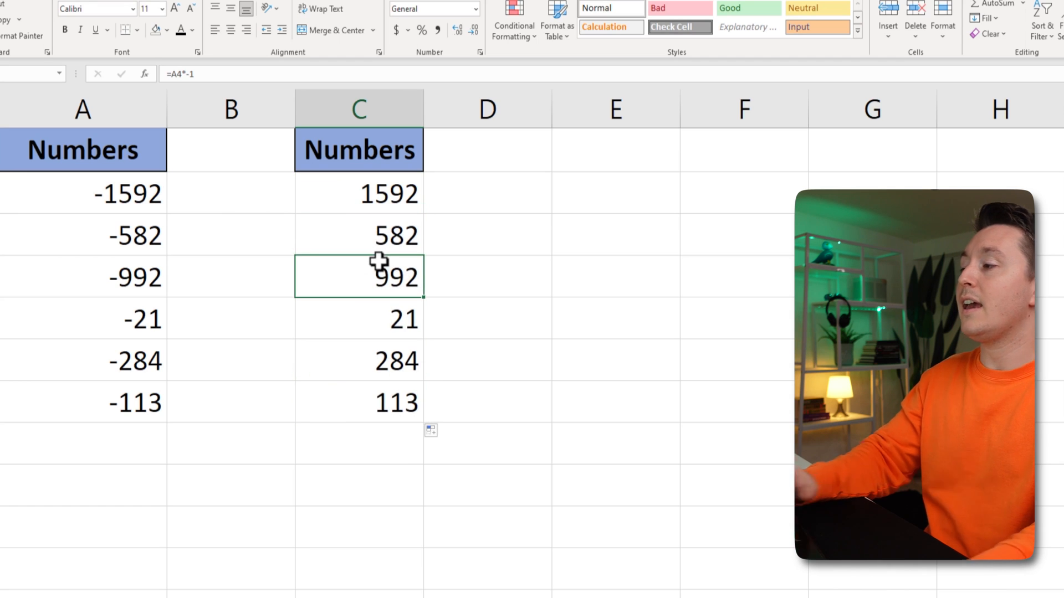
left_click(84, 192)
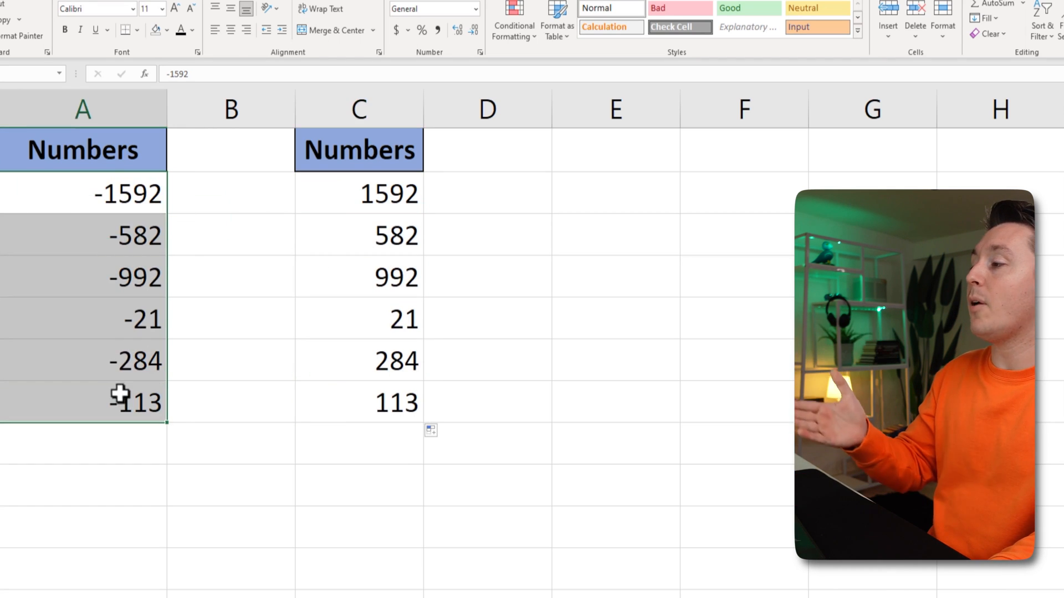
left_click(358, 277)
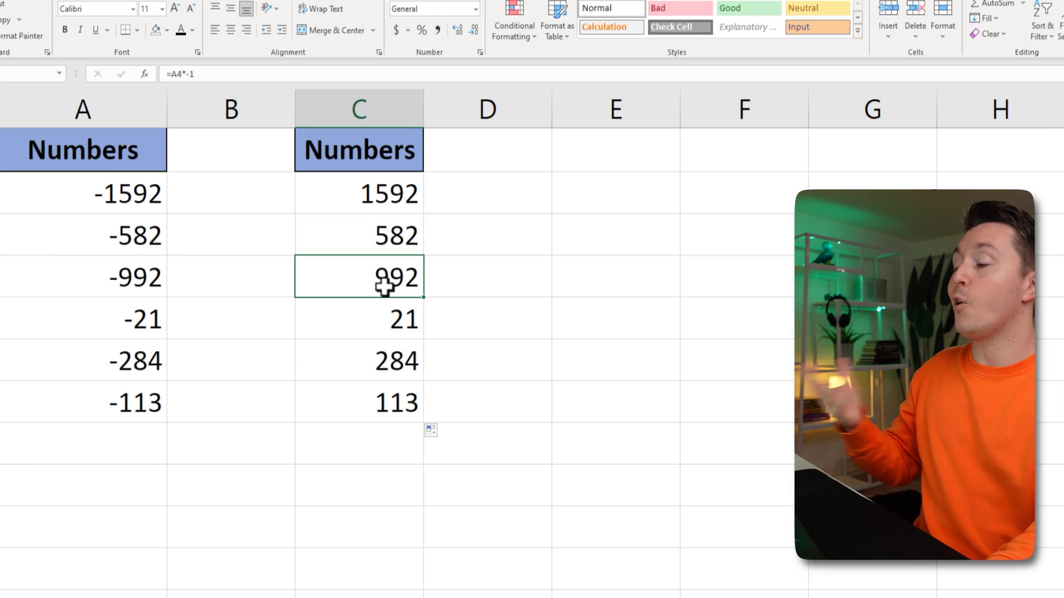